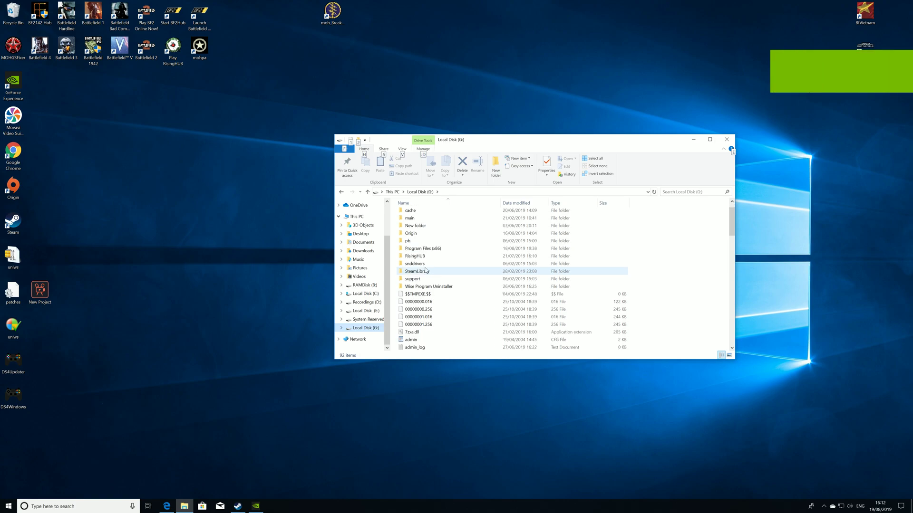
On drive G, open SteamLibrary, steamapps and then the Joint Operations Combined Arms folder
{"action": "scroll", "scroll_direction": "up", "scroll_amount": 3}
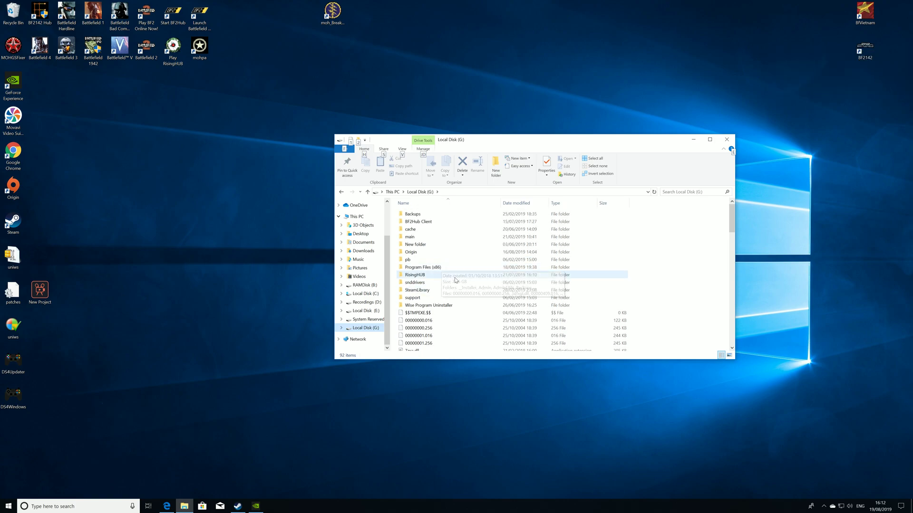
{"action": "mouse_move", "coordinate": [436, 282]}
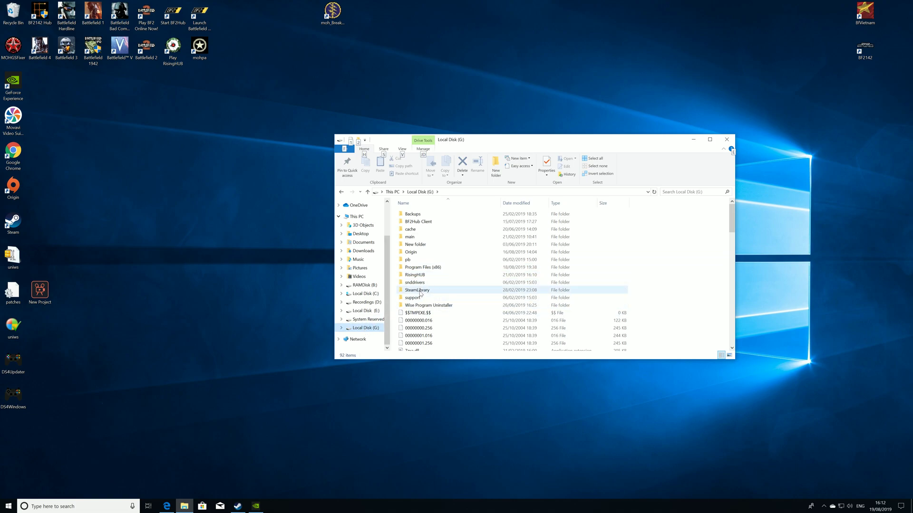
{"action": "double_click", "coordinate": [417, 289]}
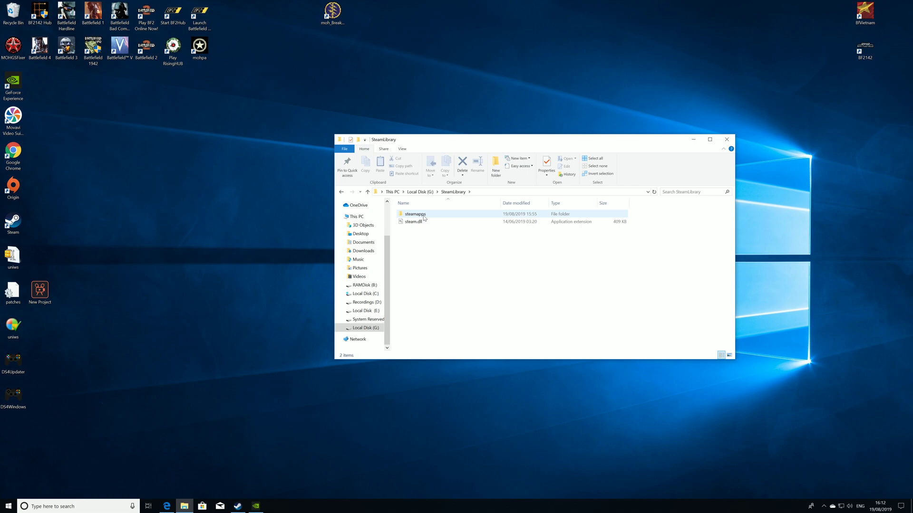
{"action": "double_click", "coordinate": [415, 213]}
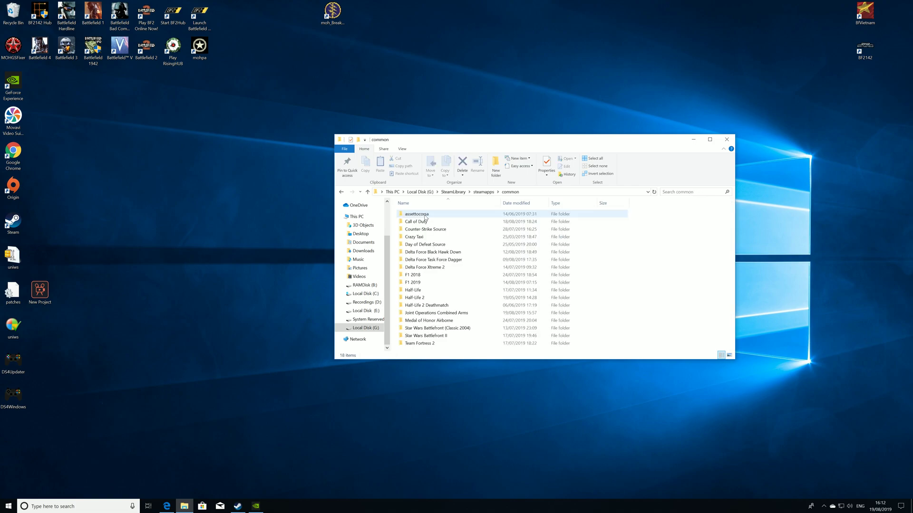
{"action": "left_click", "coordinate": [436, 312]}
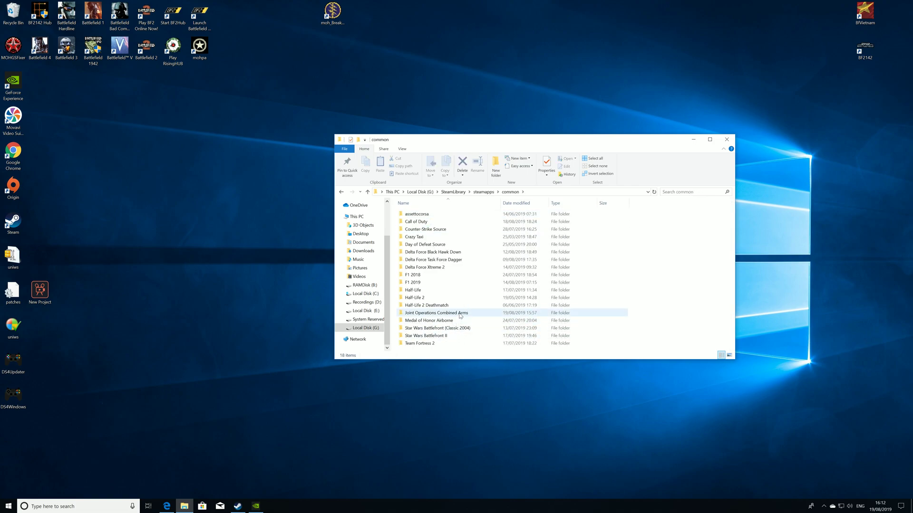
{"action": "double_click", "coordinate": [437, 313]}
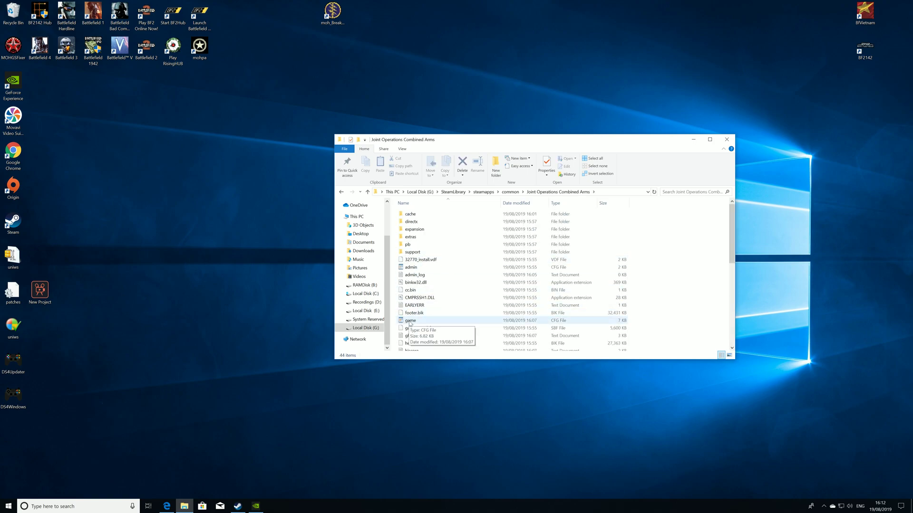
Open game.cfg from the game folder in WordPad
{"action": "double_click", "coordinate": [410, 321]}
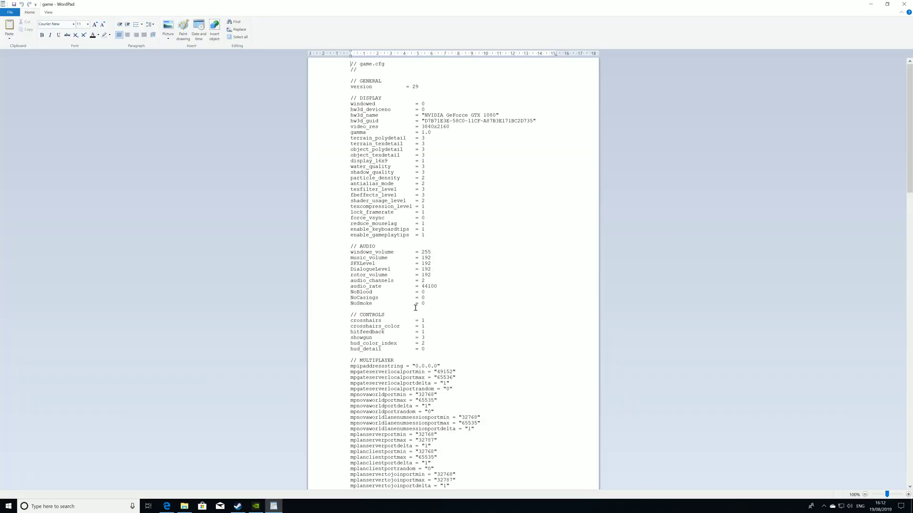
{"action": "mouse_move", "coordinate": [425, 168]}
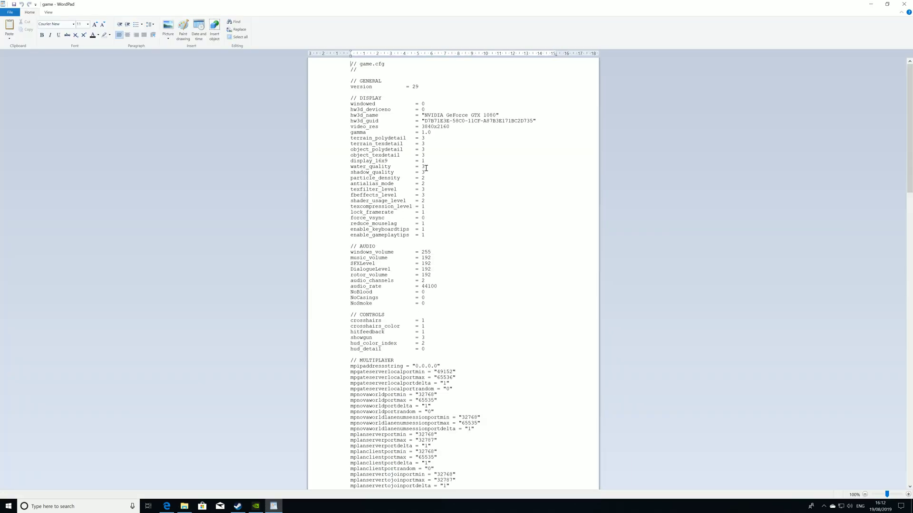
{"action": "mouse_move", "coordinate": [359, 127]}
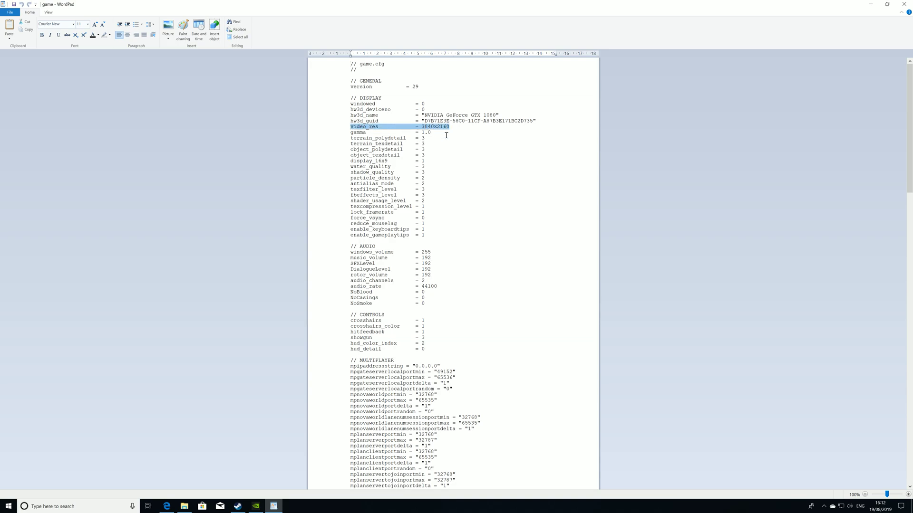
{"action": "left_click", "coordinate": [423, 127]}
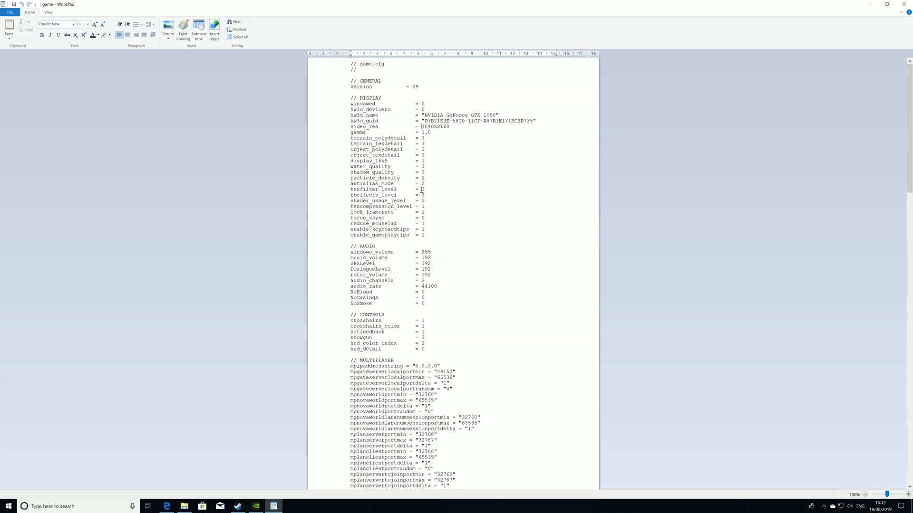
{"action": "mouse_move", "coordinate": [418, 202]}
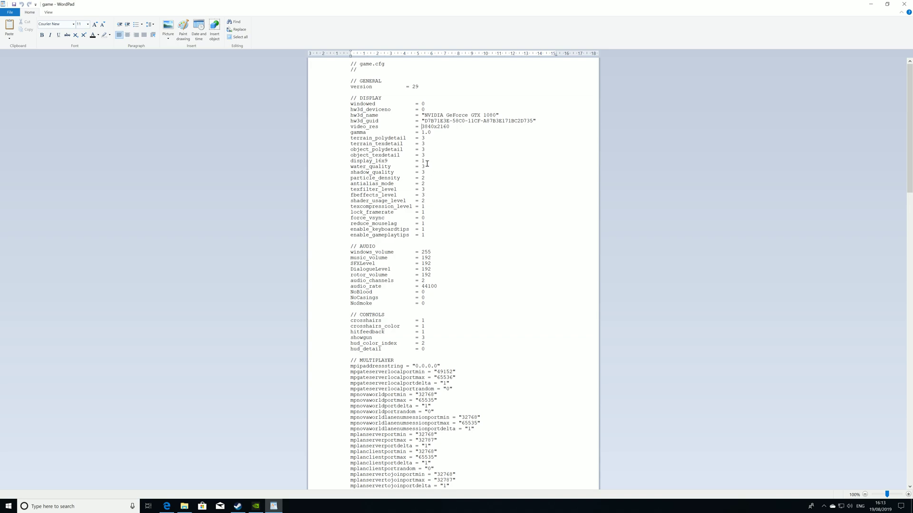
{"action": "mouse_move", "coordinate": [433, 214]}
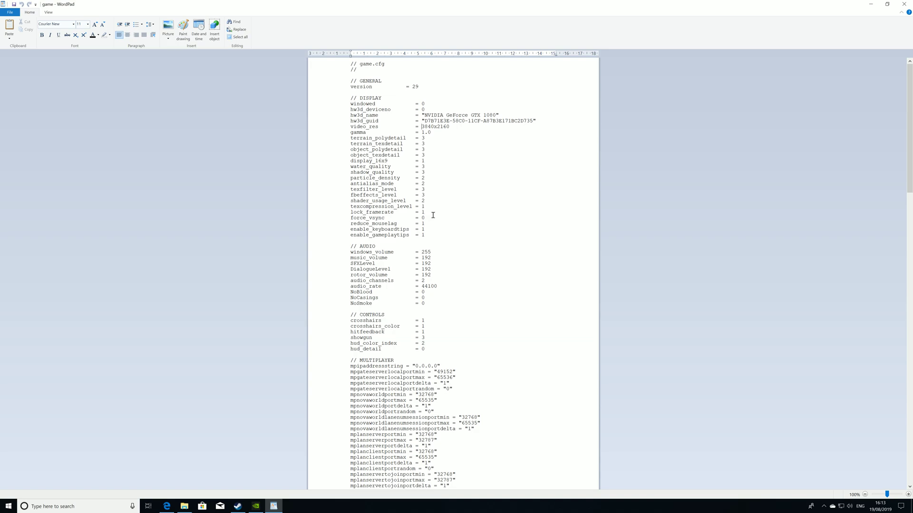
{"action": "mouse_move", "coordinate": [437, 208]}
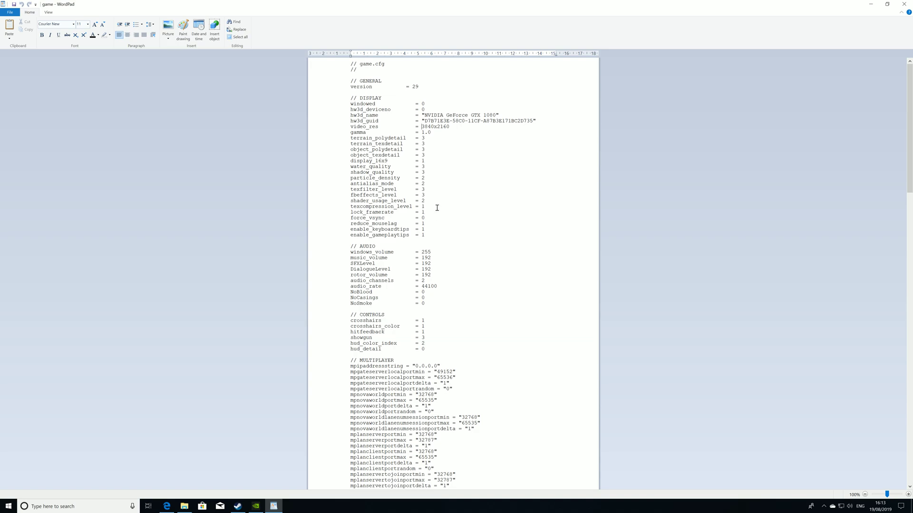
{"action": "mouse_move", "coordinate": [469, 163]}
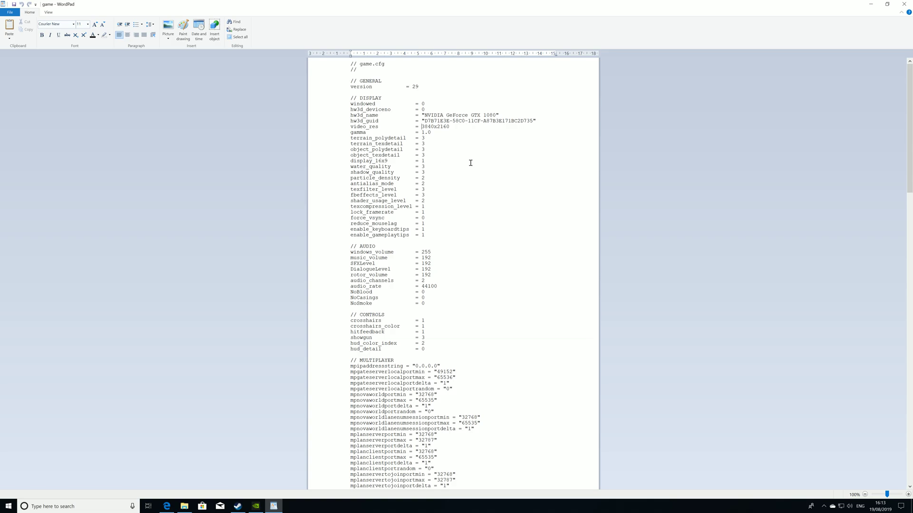